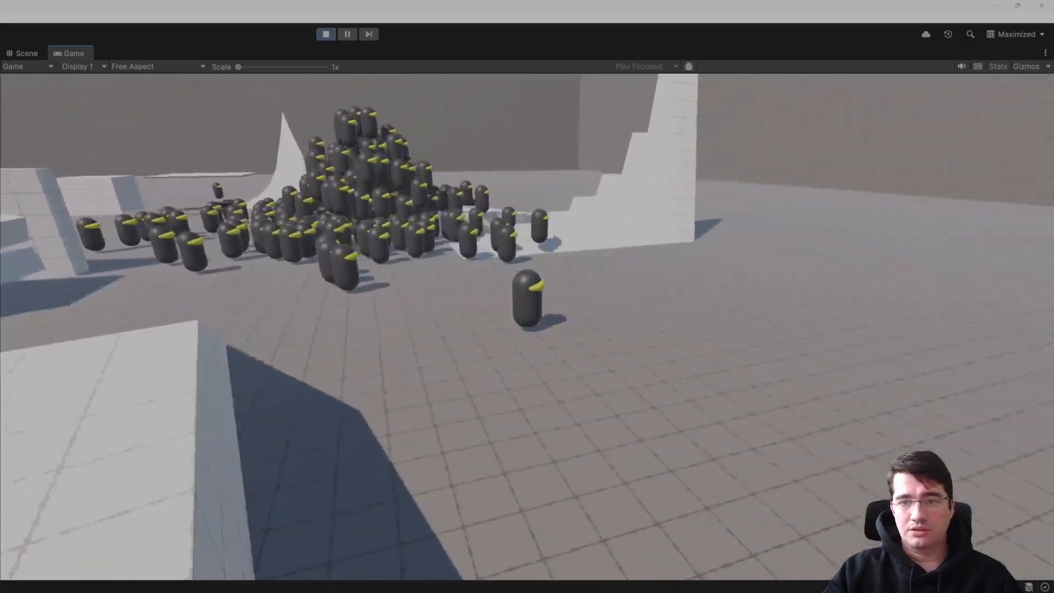
Bring up the Profiler's CPU capture of a frame showing LocomotionJob at 1.96ms across 30 worker threads.
left_click(998, 66)
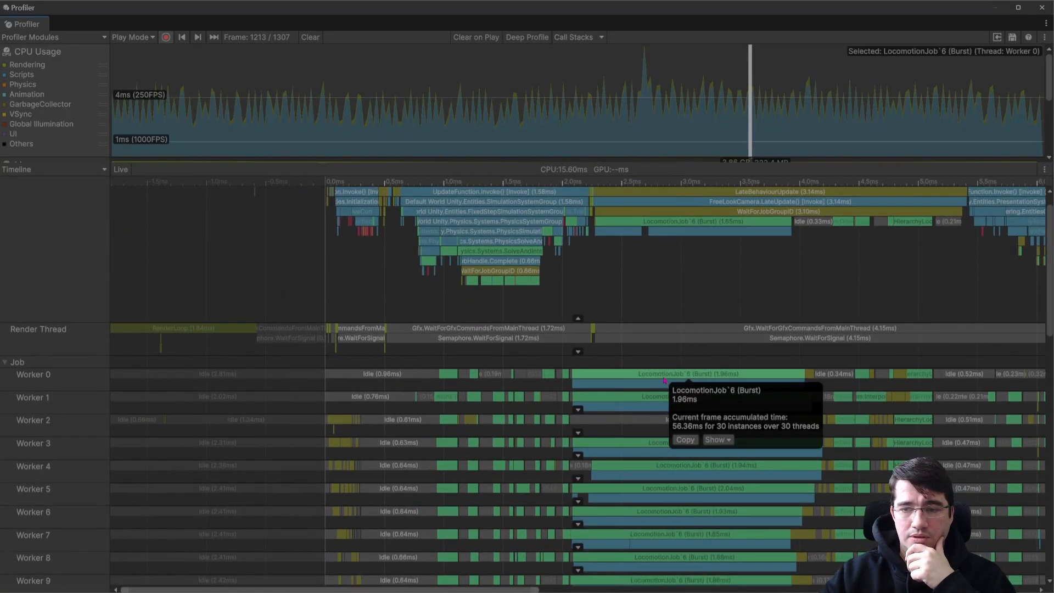
mouse_move(712, 348)
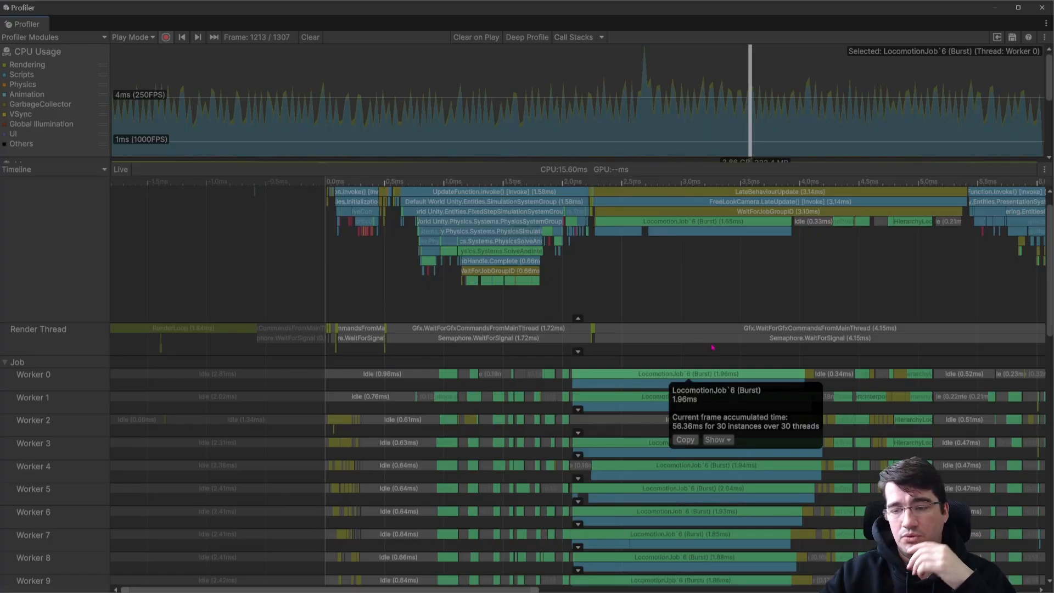
Scroll through the Profiler frame view of LocomotionJob before returning to the Local Multiplayer Sample scene.
scroll("down", 3)
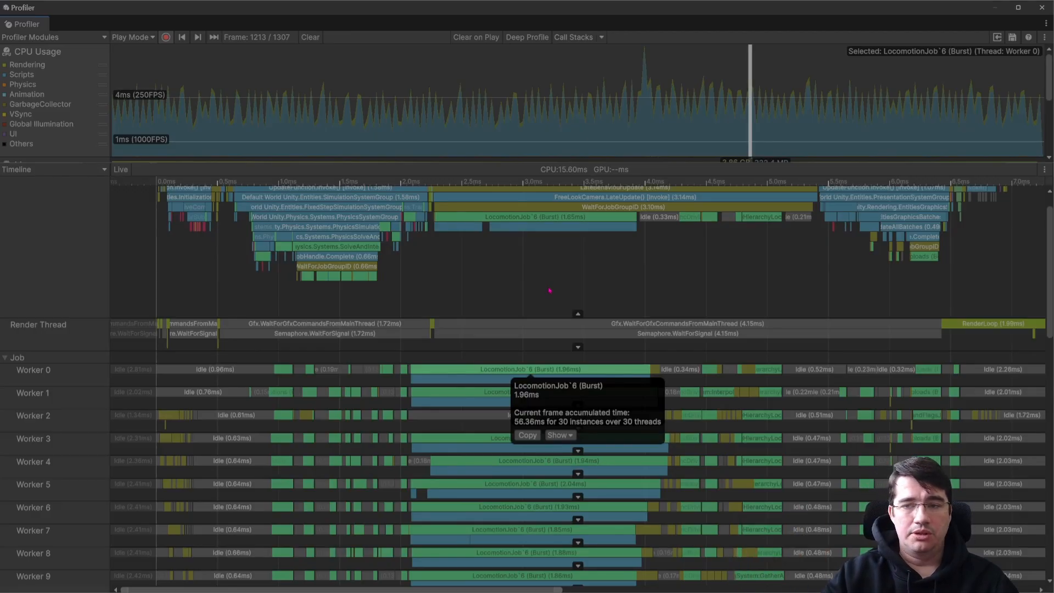
mouse_move(637, 239)
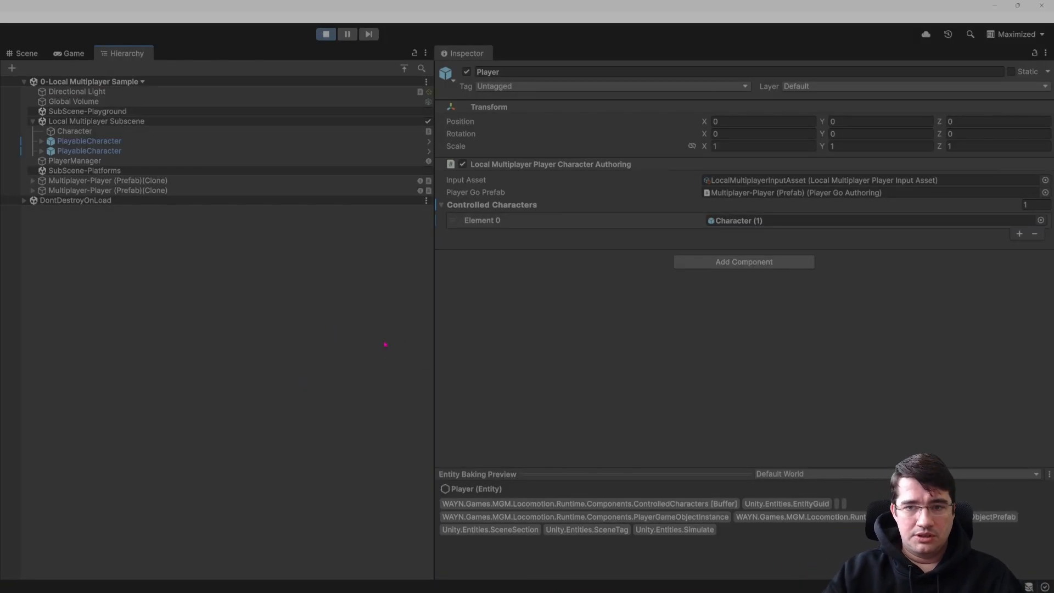
Open the Local Multiplayer Character Profile Asset from the Character object's Profile Asset field.
left_click(40, 140)
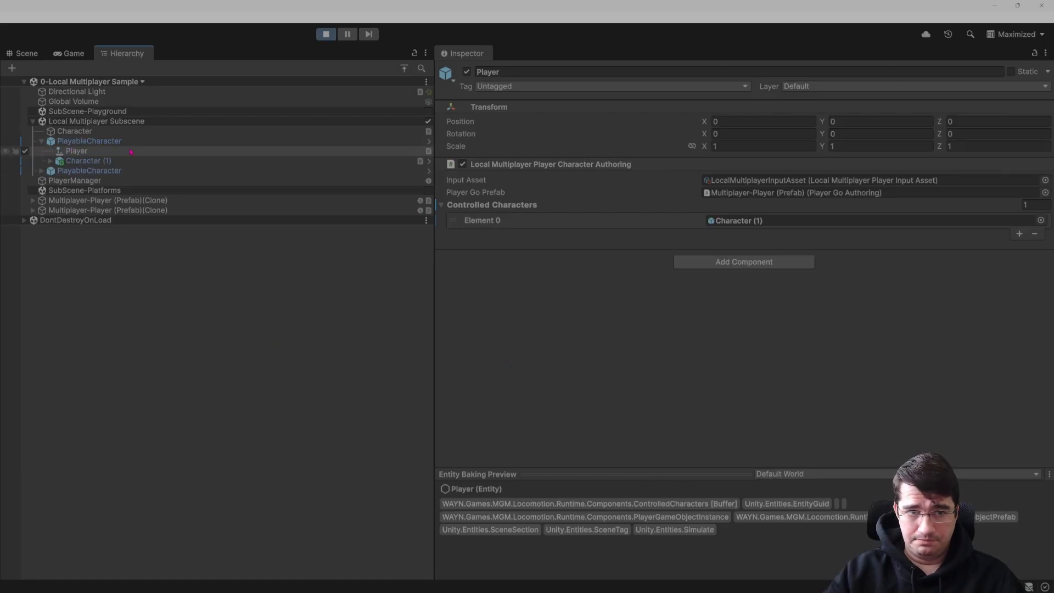
left_click(75, 131)
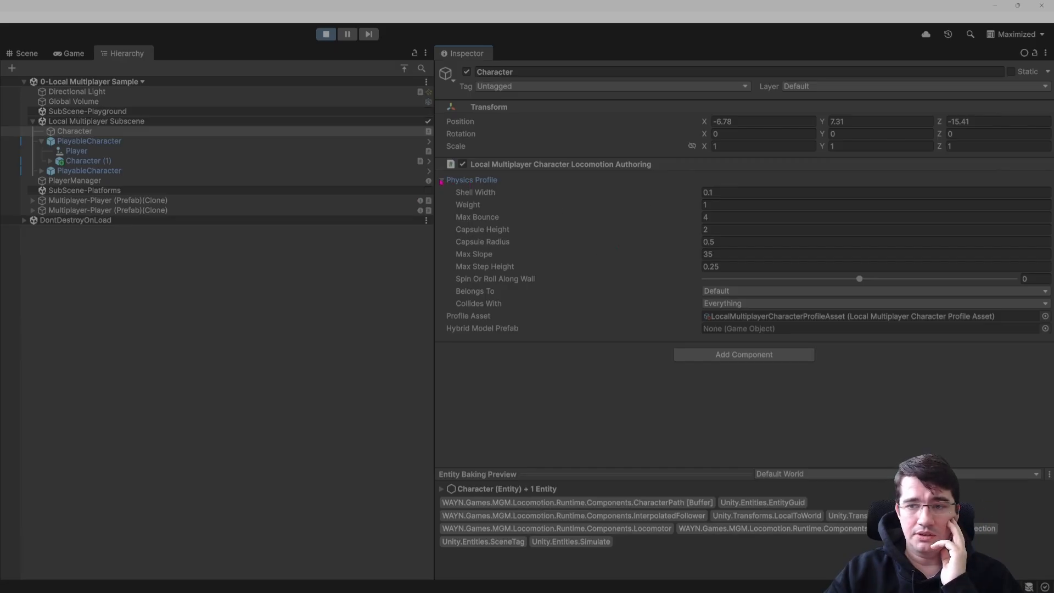
left_click(442, 179)
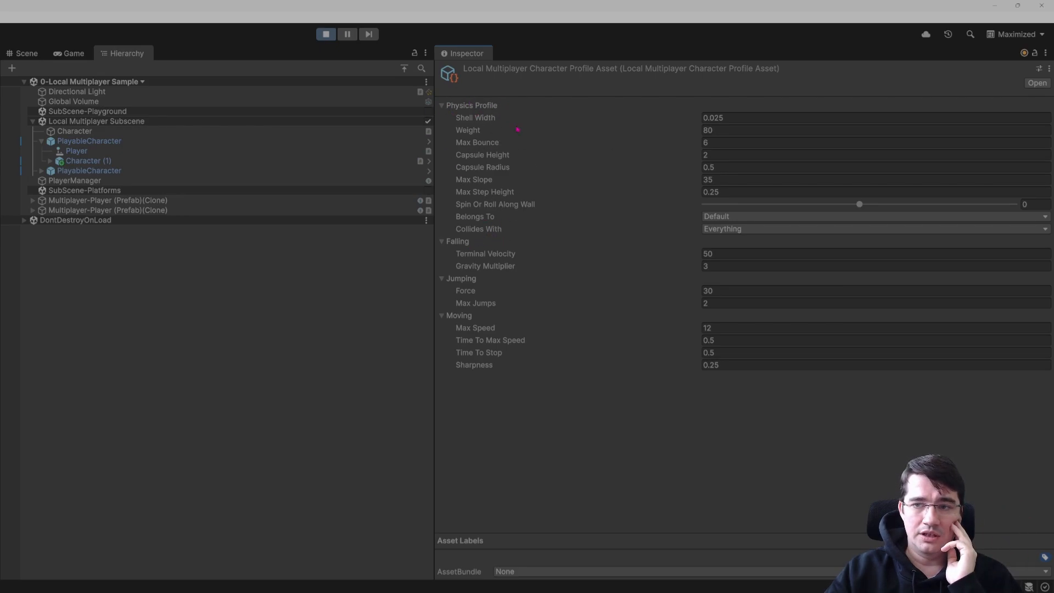
mouse_move(517, 174)
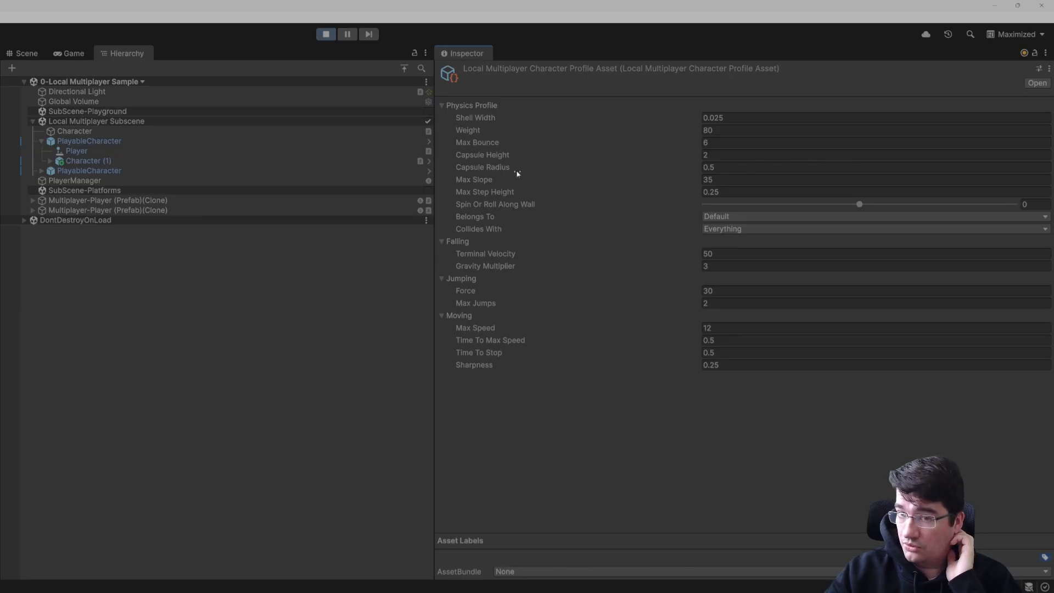
mouse_move(616, 343)
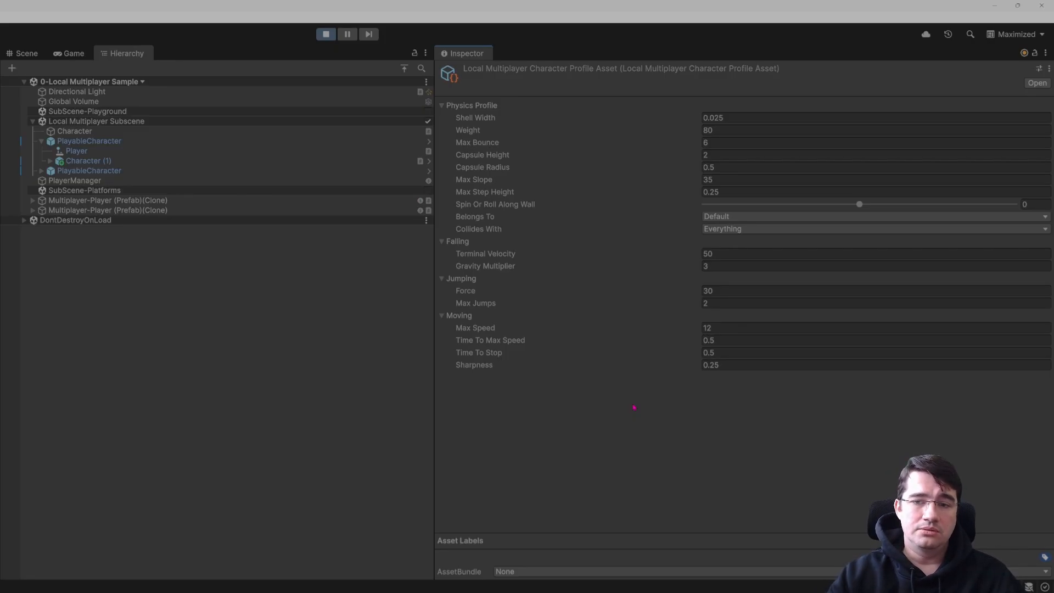
mouse_move(630, 405)
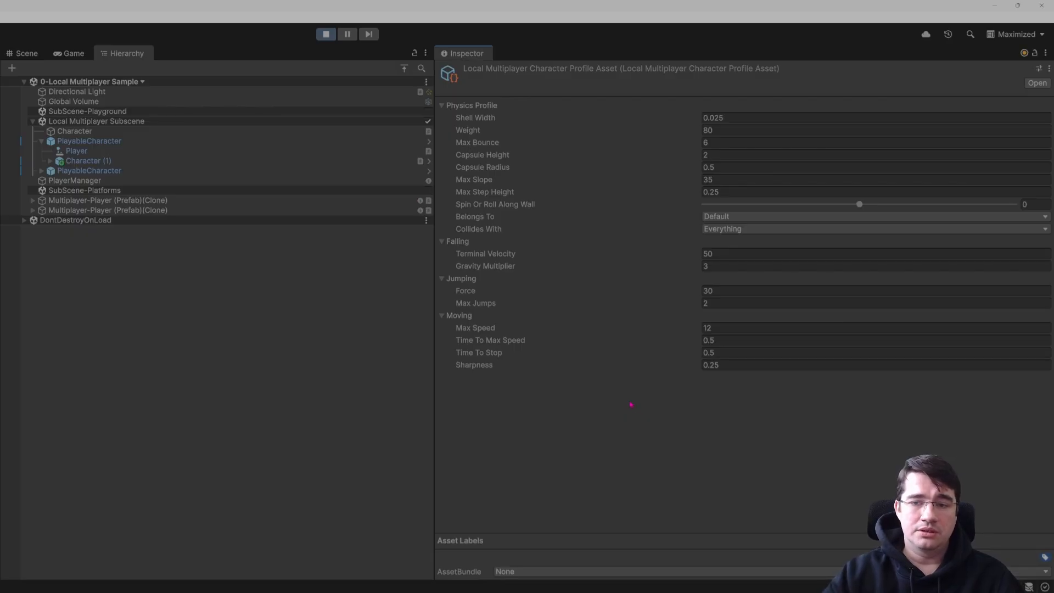
mouse_move(627, 409)
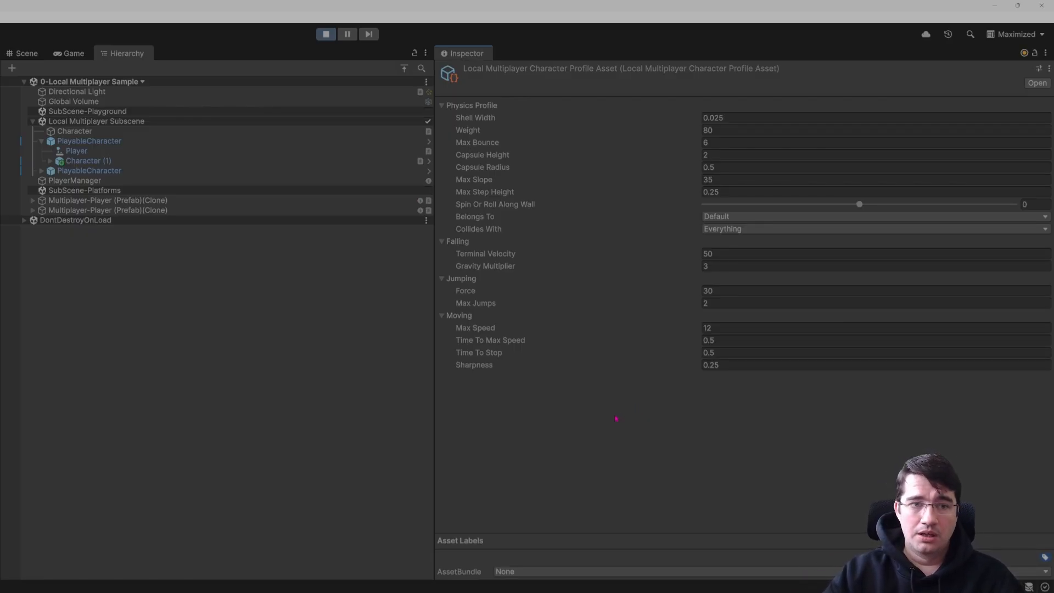
Open the Local Multiplayer Input Asset from the Player object, showing Locomotion/Move and Locomotion/Jump references.
left_click(88, 160)
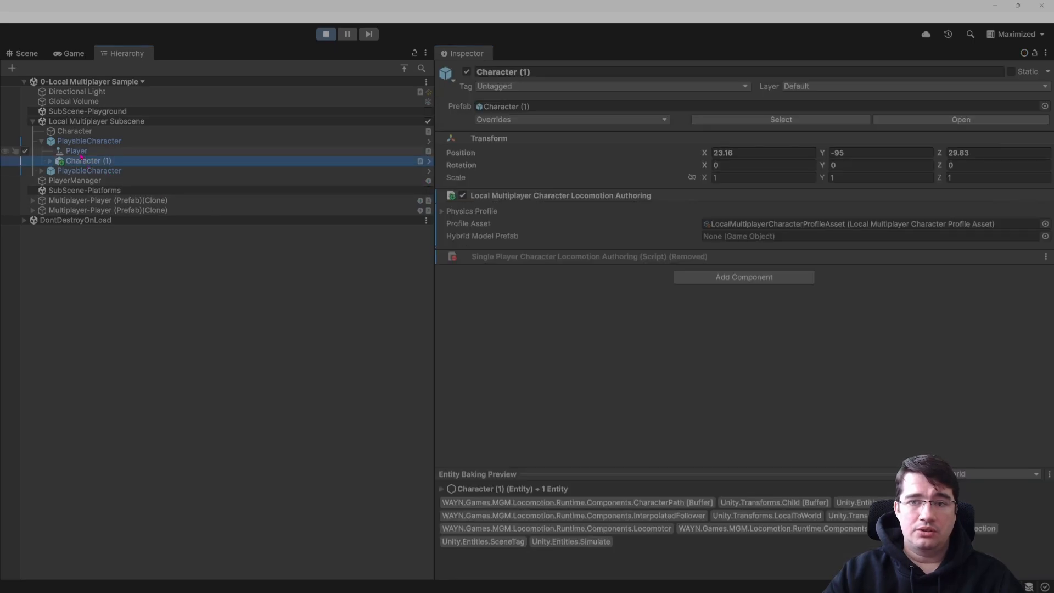
left_click(75, 151)
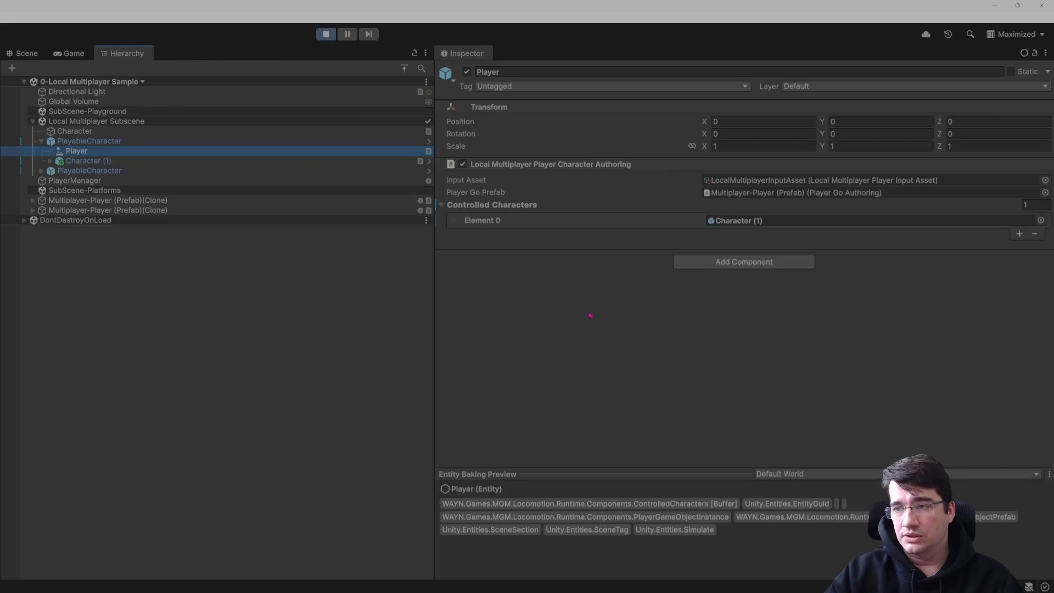
mouse_move(607, 320)
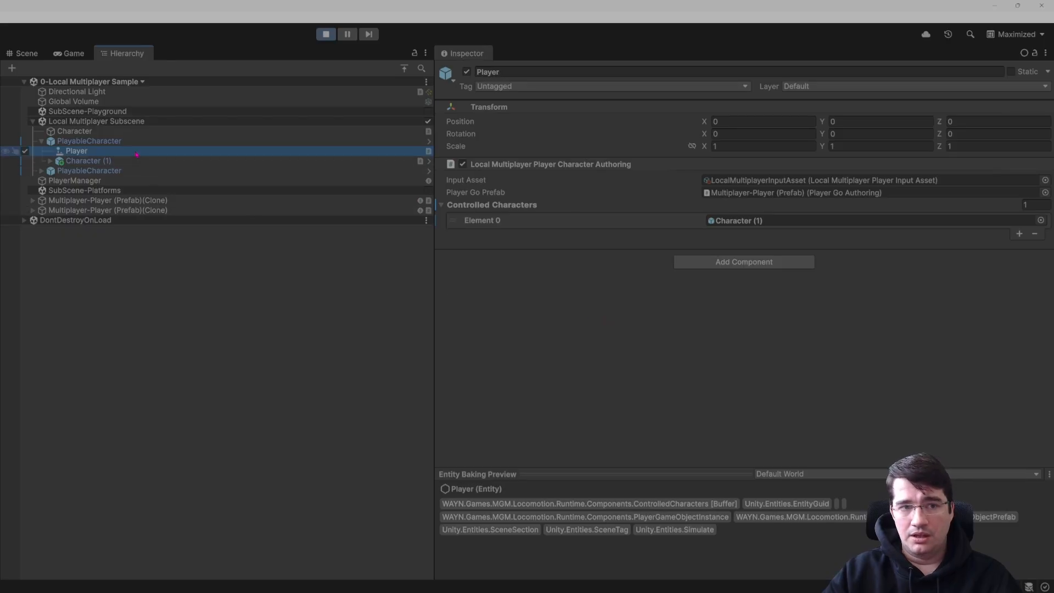
left_click(821, 179)
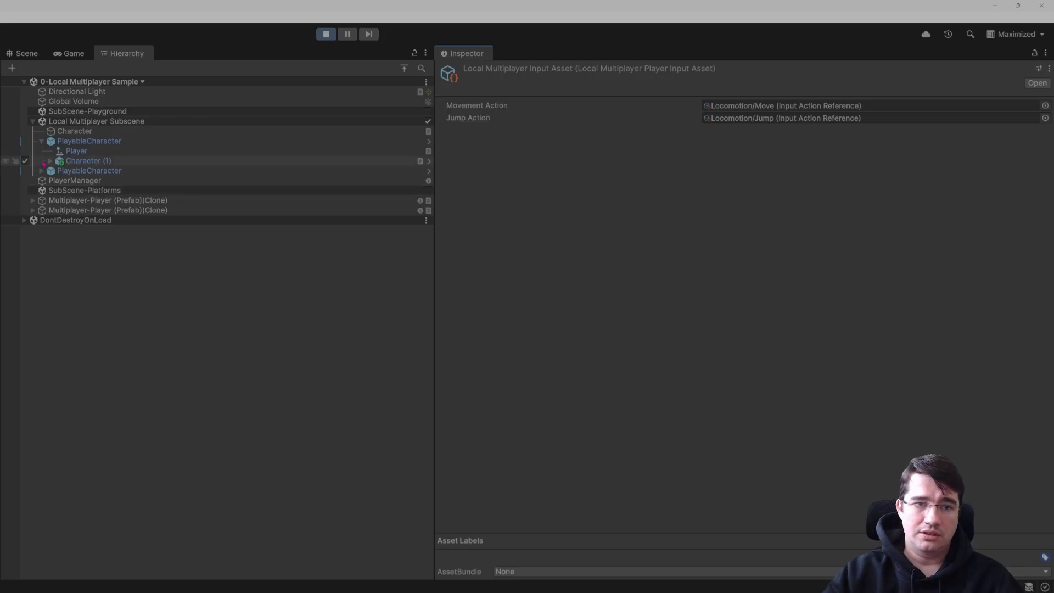
Enter Prefab Mode for Multiplayer-Player and select its root to show camera rig and input settings.
left_click(75, 151)
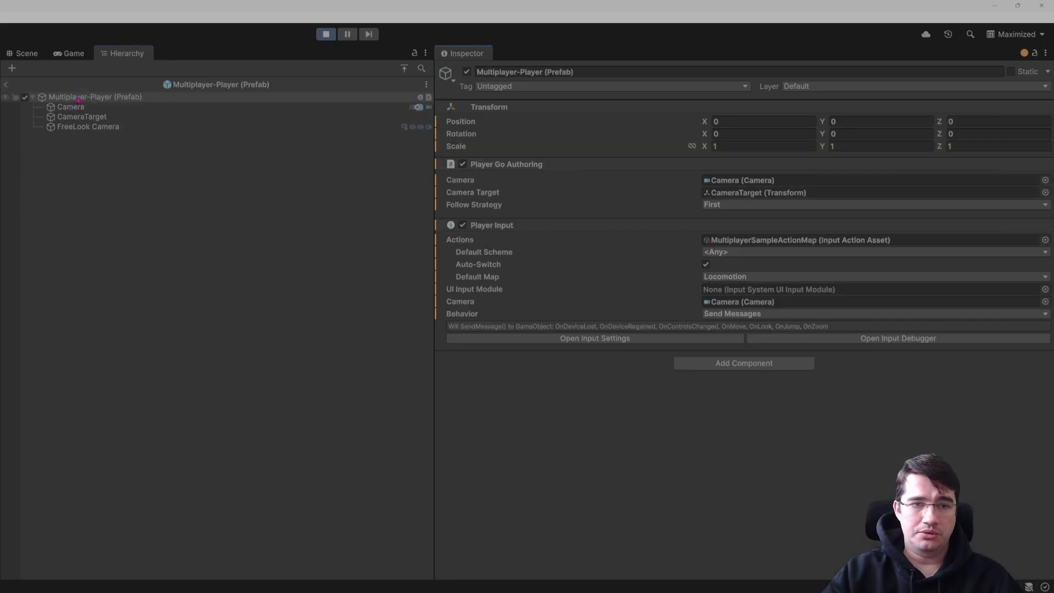
left_click(70, 106)
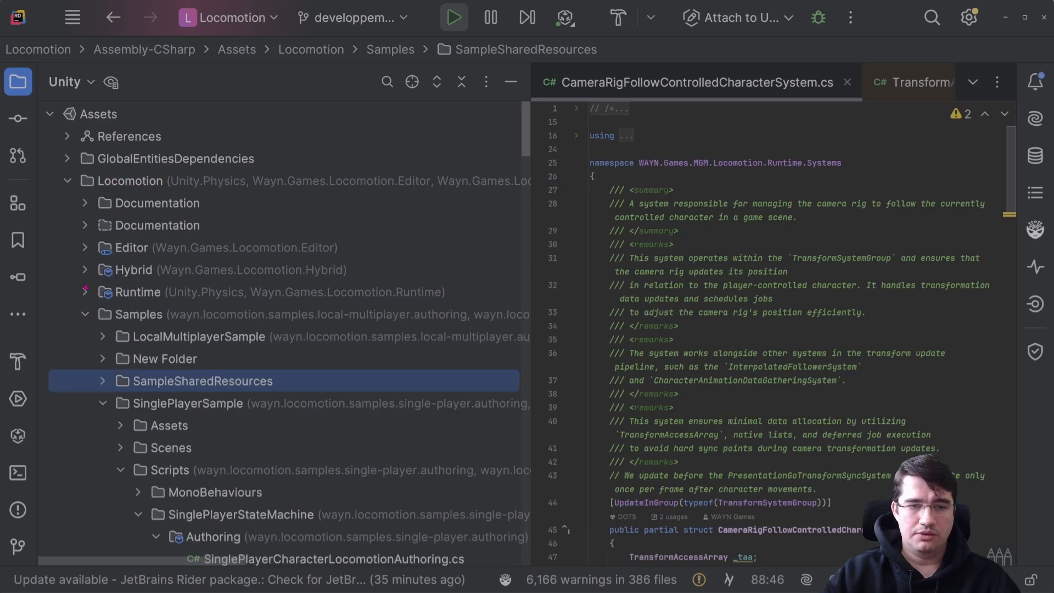
Browse the Runtime Data folder and open FallingState.cs showing the FallingProfile's TerminalVelocity and GravityMultiplier.
scroll("down", 3)
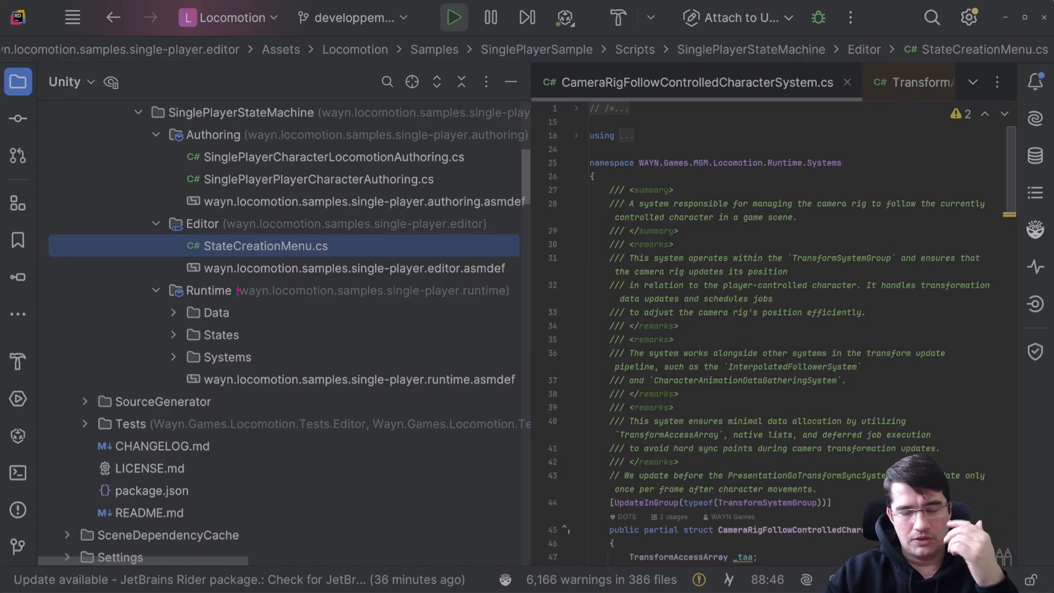
scroll("down", 3)
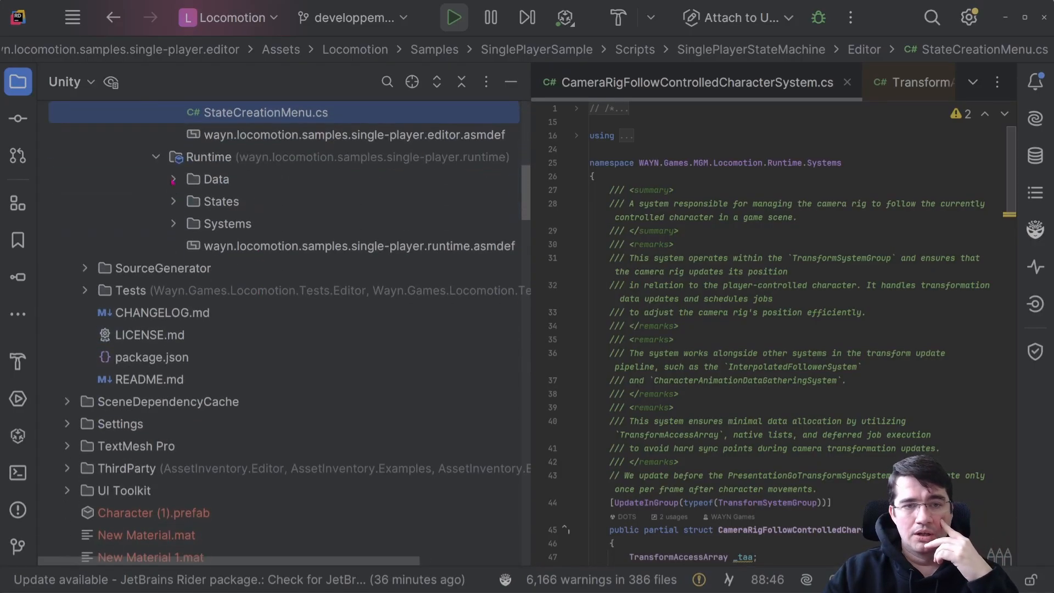
left_click(173, 179)
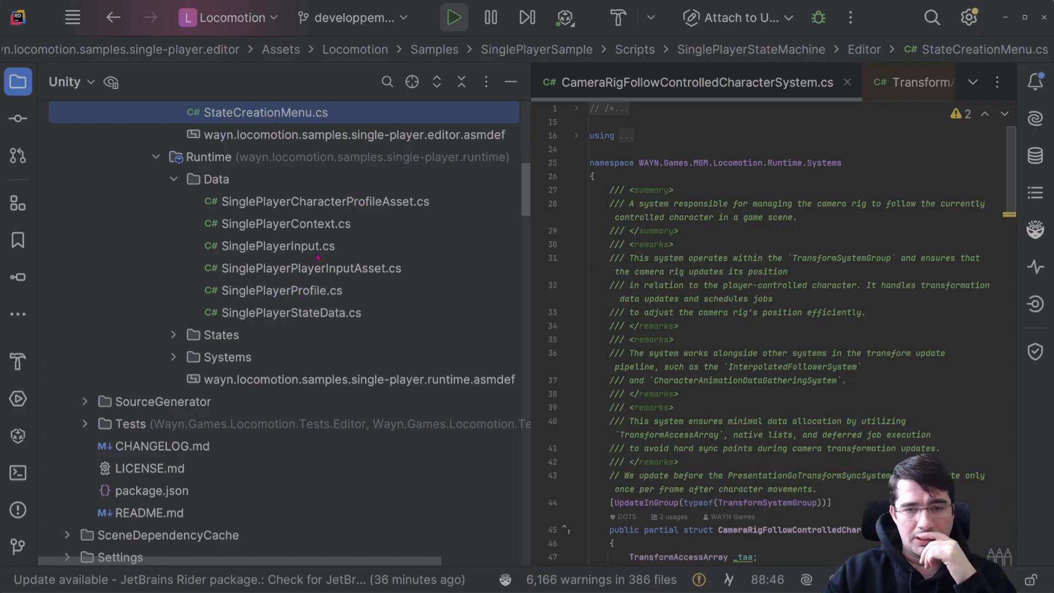
scroll("down", 3)
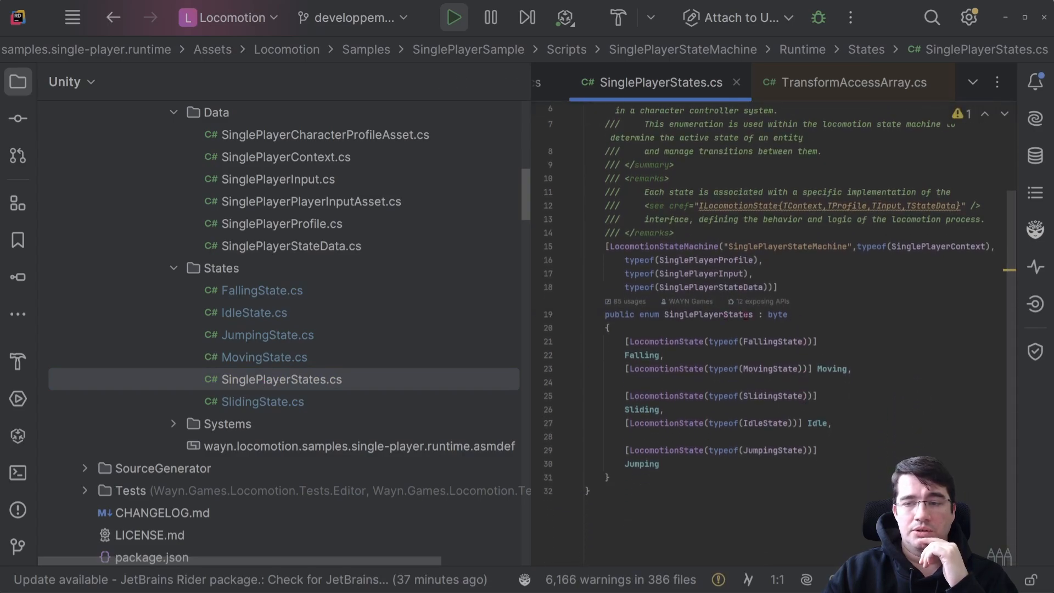
double_click(709, 314)
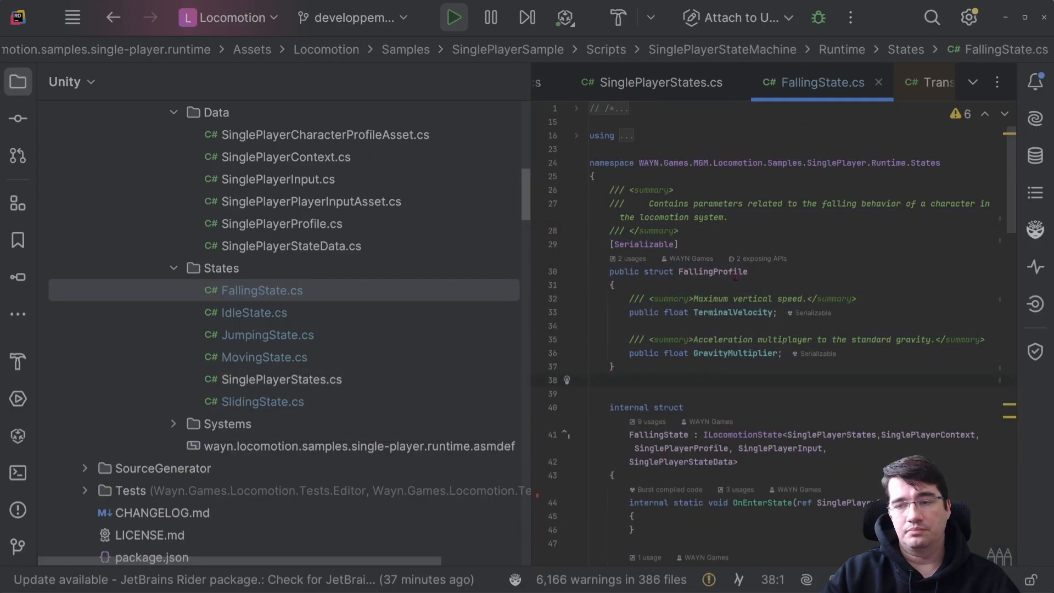
mouse_move(712, 272)
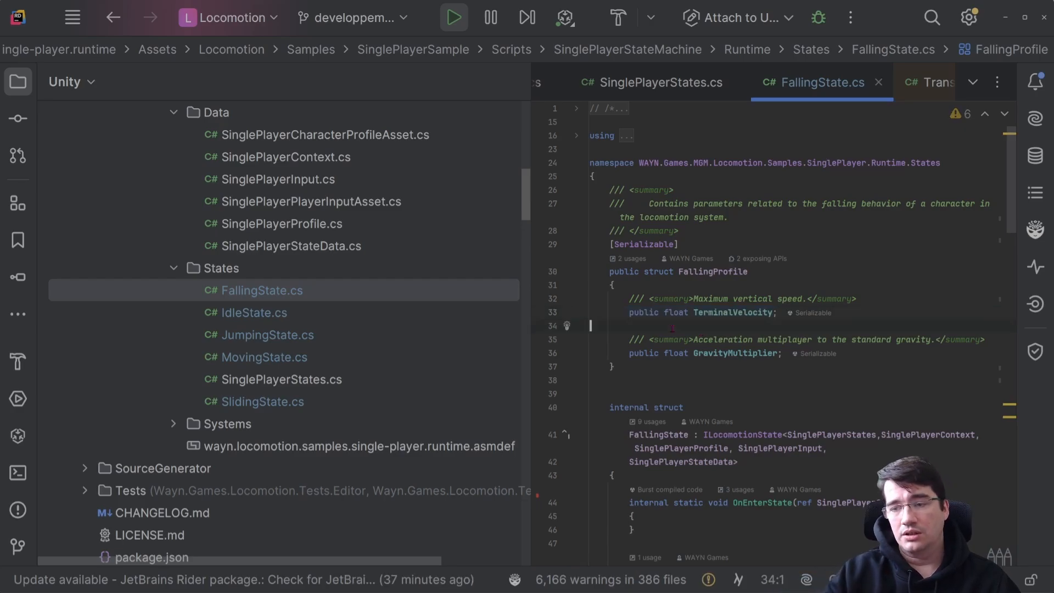
Review FallingState.cs's OnResolveStateCollisions and EvaluateTransitions, heading toward MovingState.cs.
double_click(735, 352)
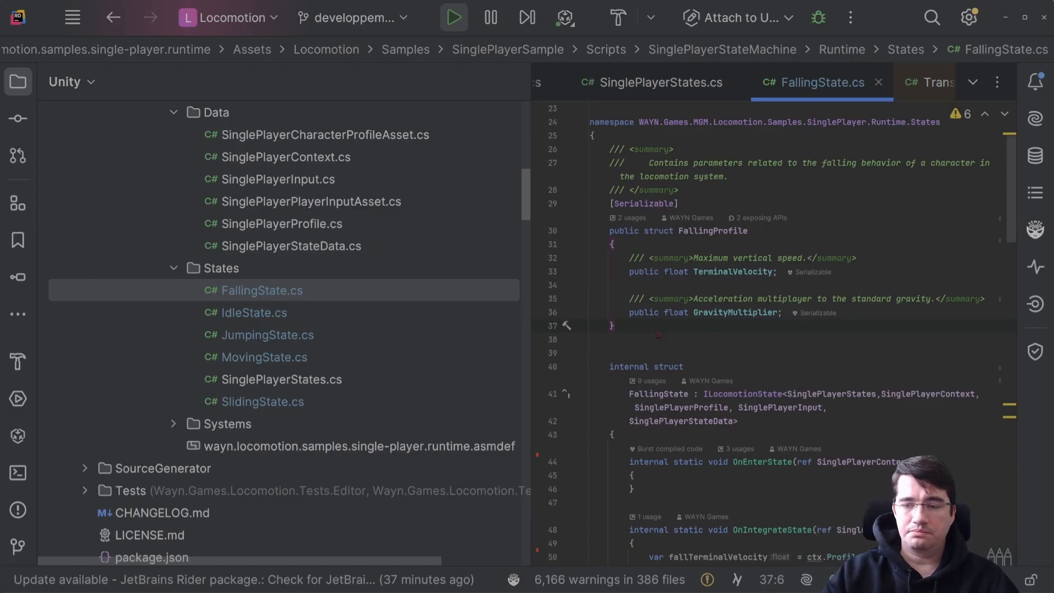
scroll("down", 3)
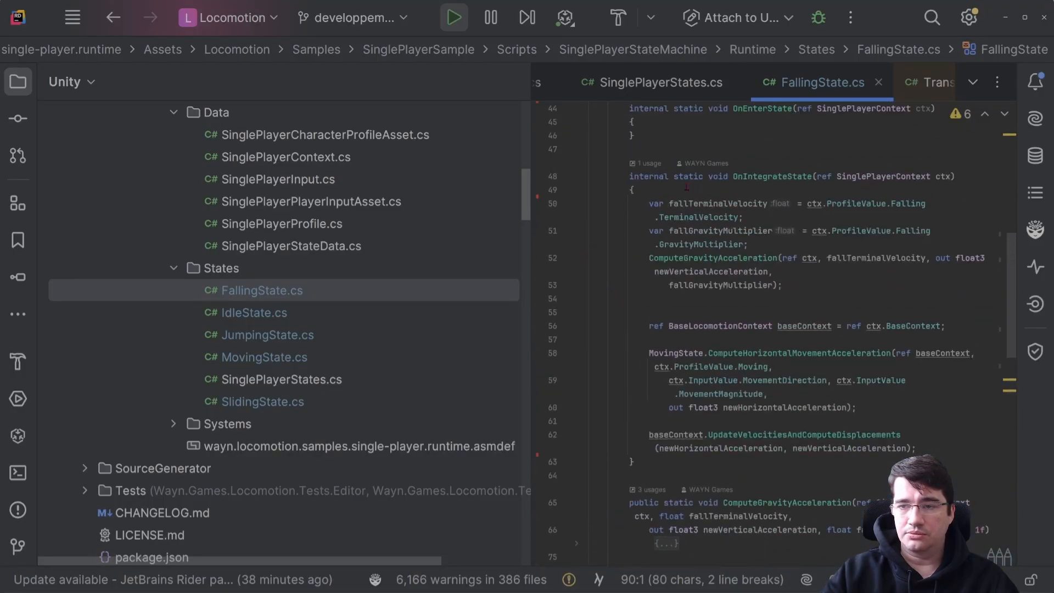
left_click(567, 257)
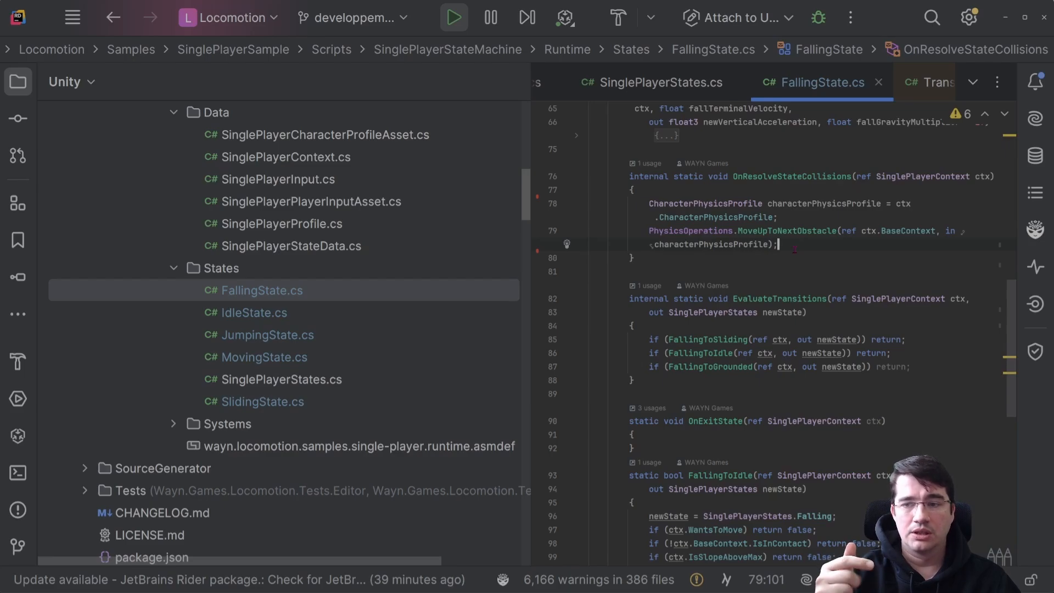
mouse_move(709, 367)
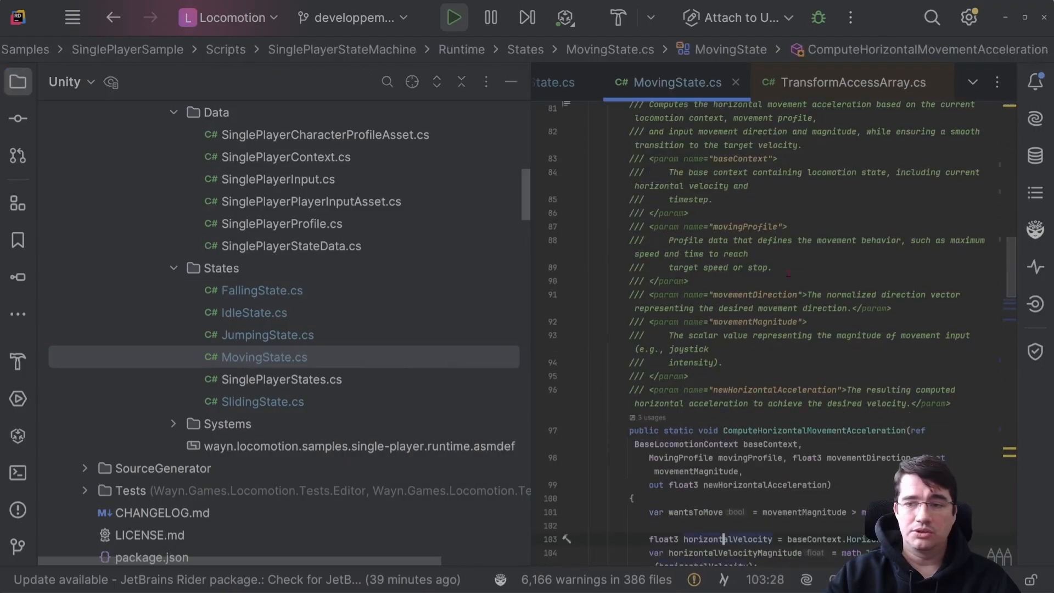
scroll("down", 3)
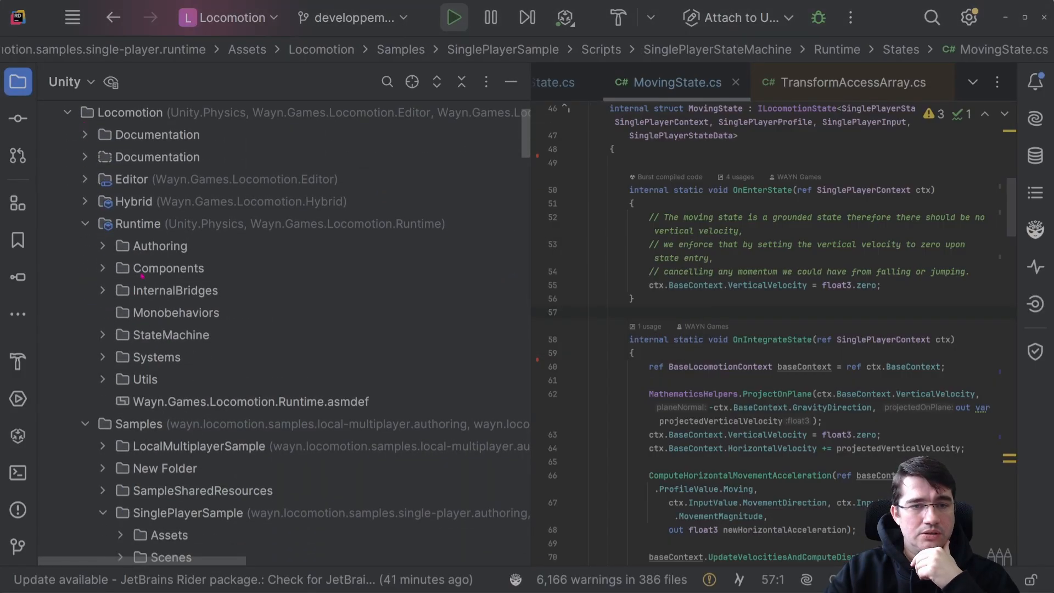
Open ILocomotionStateMachine.cs and scroll to the Execute method's collision loop.
left_click(170, 335)
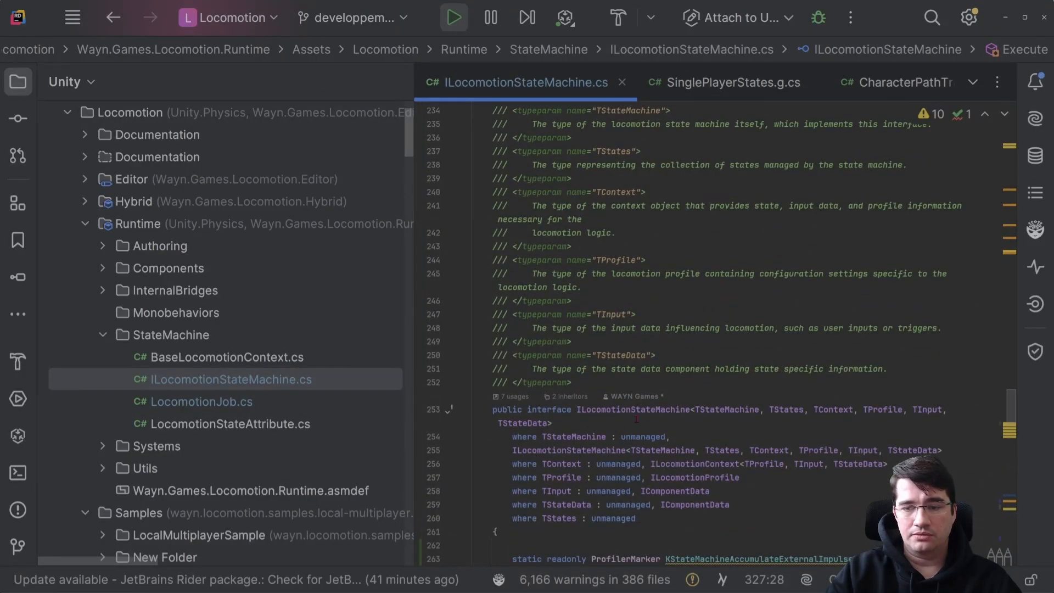
scroll("down", 3)
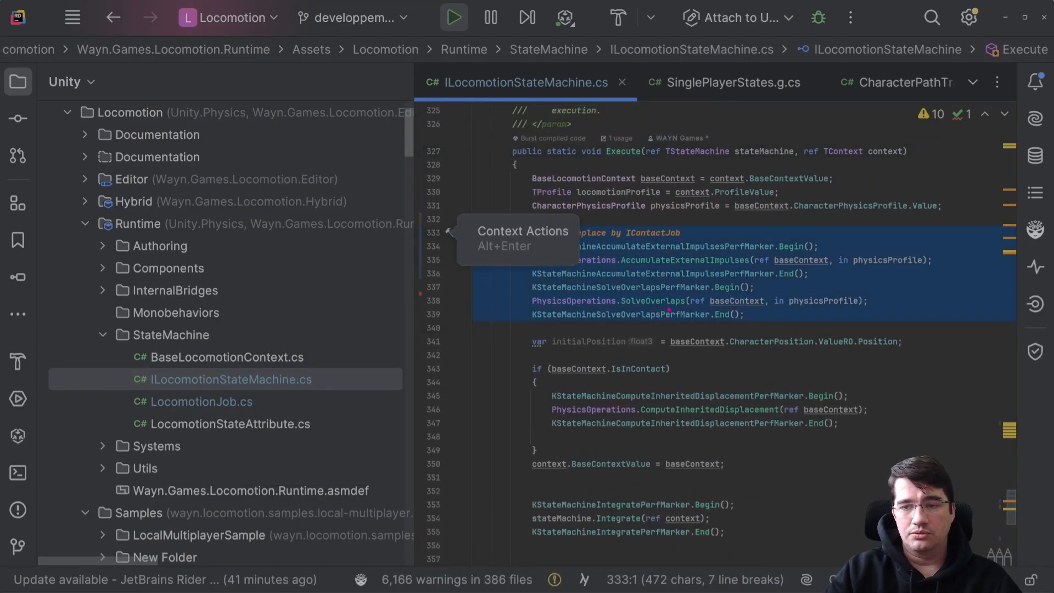
scroll("down", 3)
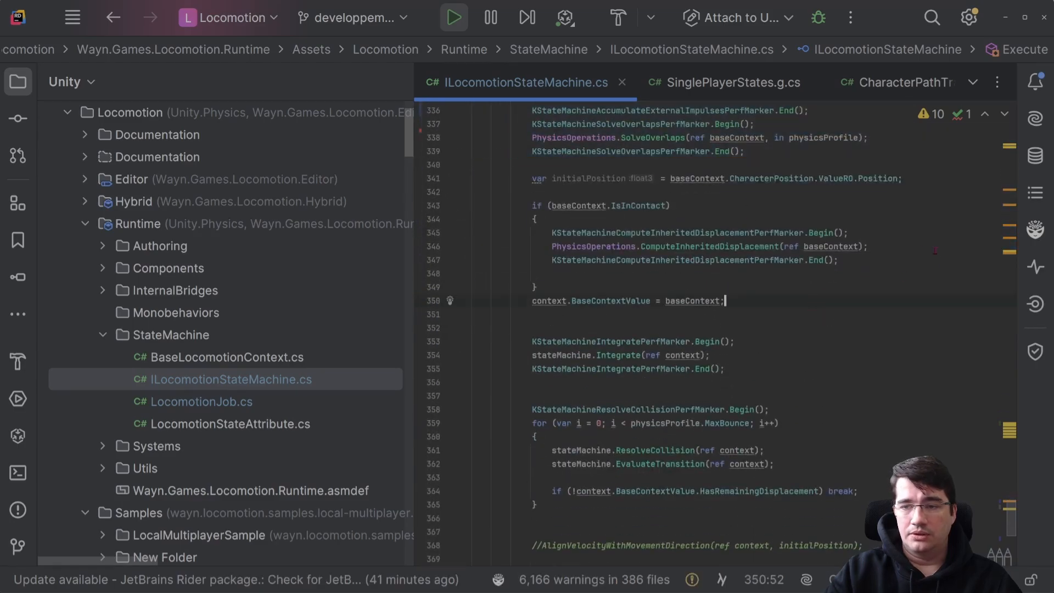
left_click(573, 246)
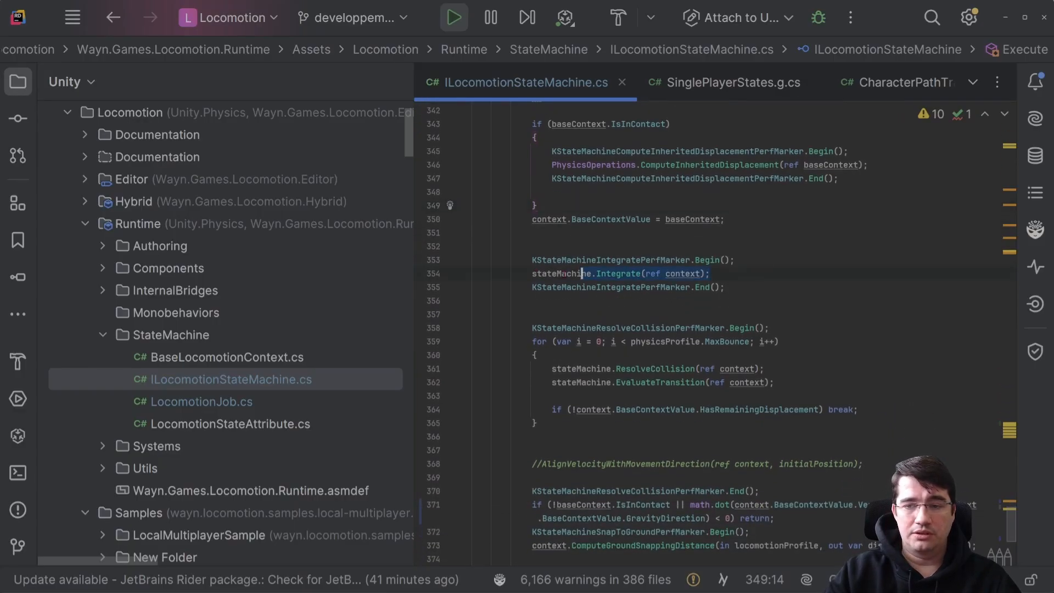
Highlight the Integrate call line and review ground snapping and AlignVelocityWithMovementDirection below it.
triple_click(619, 273)
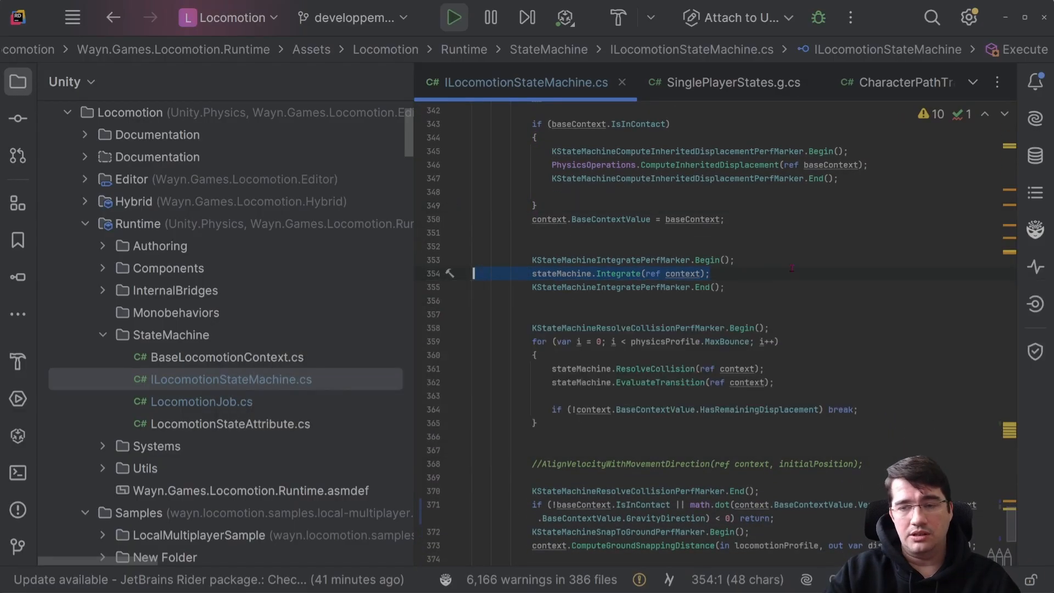
left_click(708, 273)
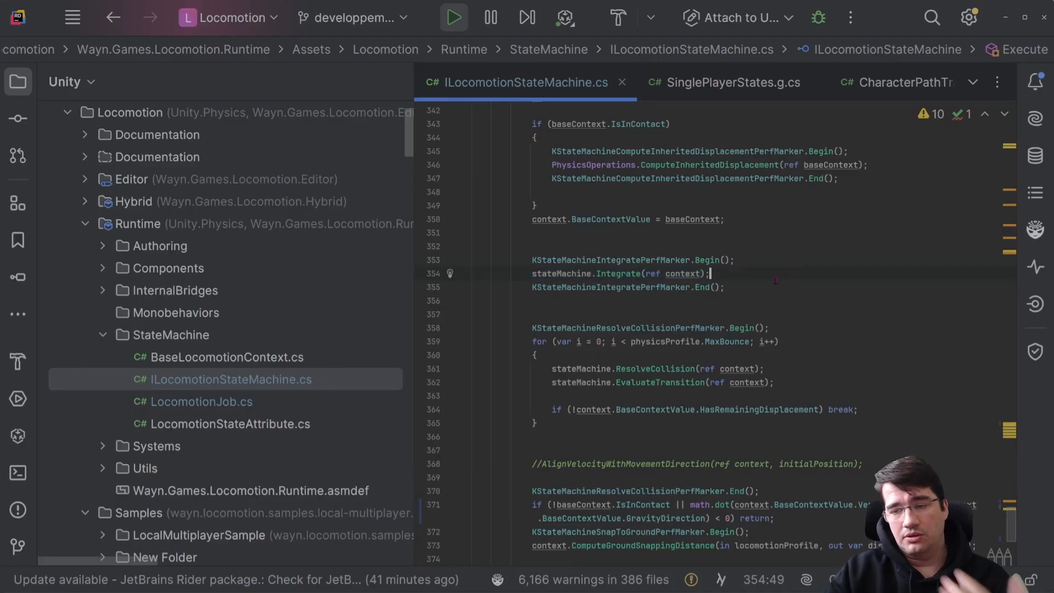
scroll("down", 3)
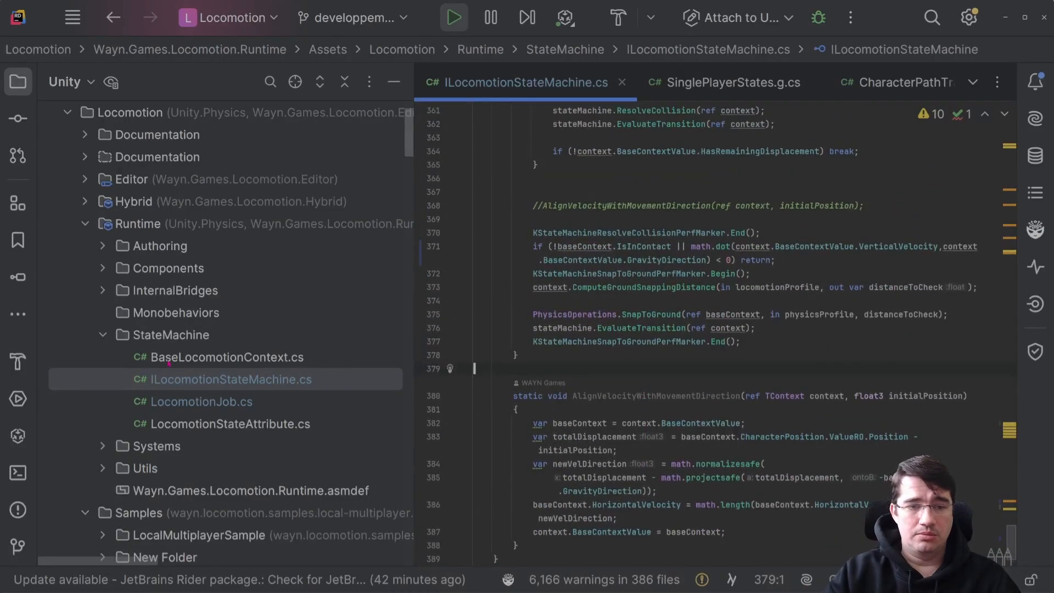
left_click(172, 334)
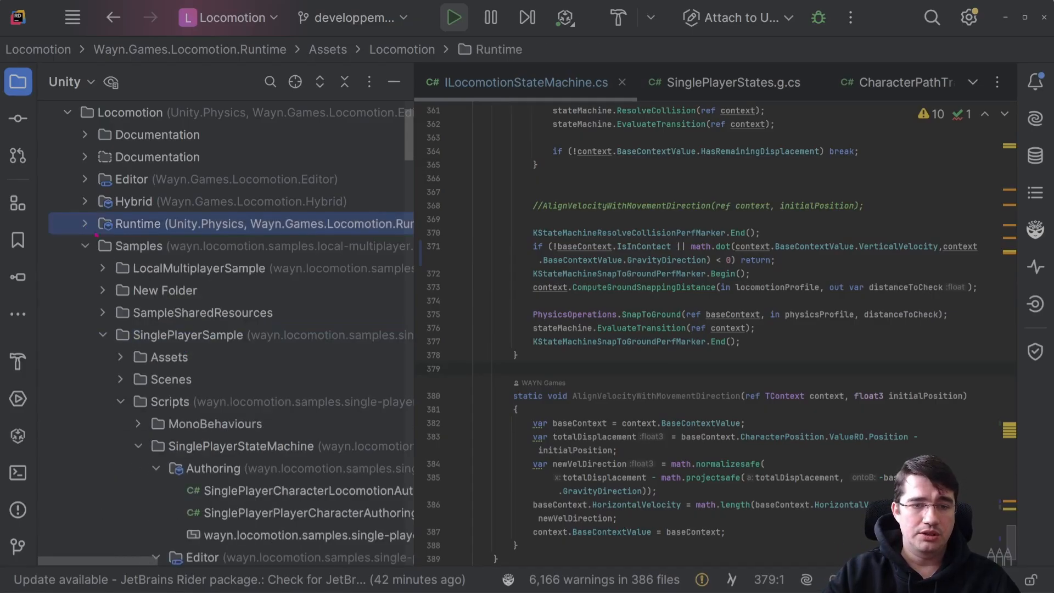
Scroll the Input Management documentation page showing Character Input Struct and Player Input Asset samples.
scroll("down", 3)
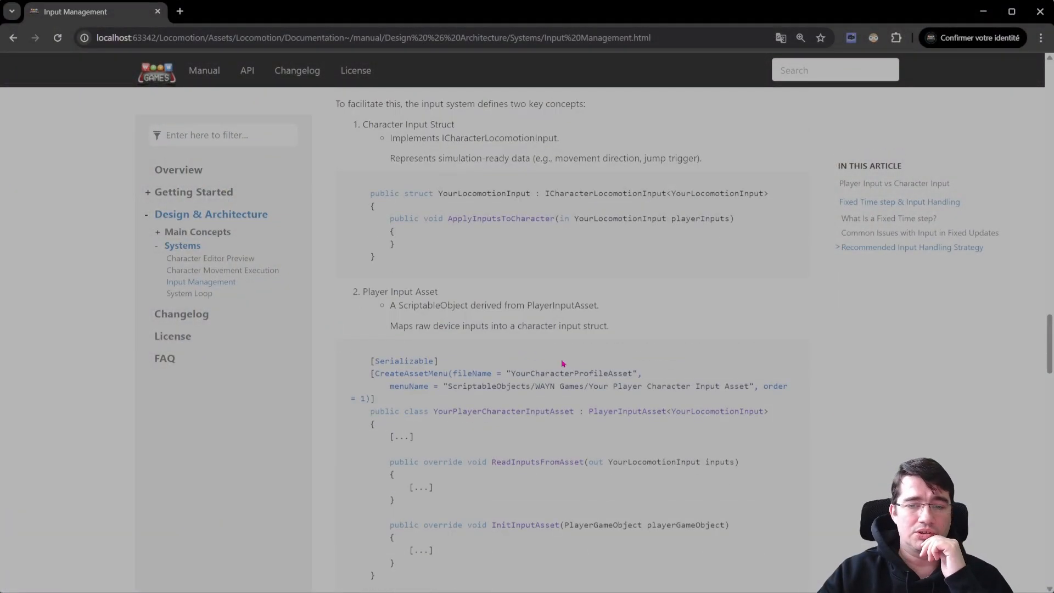
Navigate the manual to Character Movement Execution and fit its whole movement flowchart in view.
left_click(251, 70)
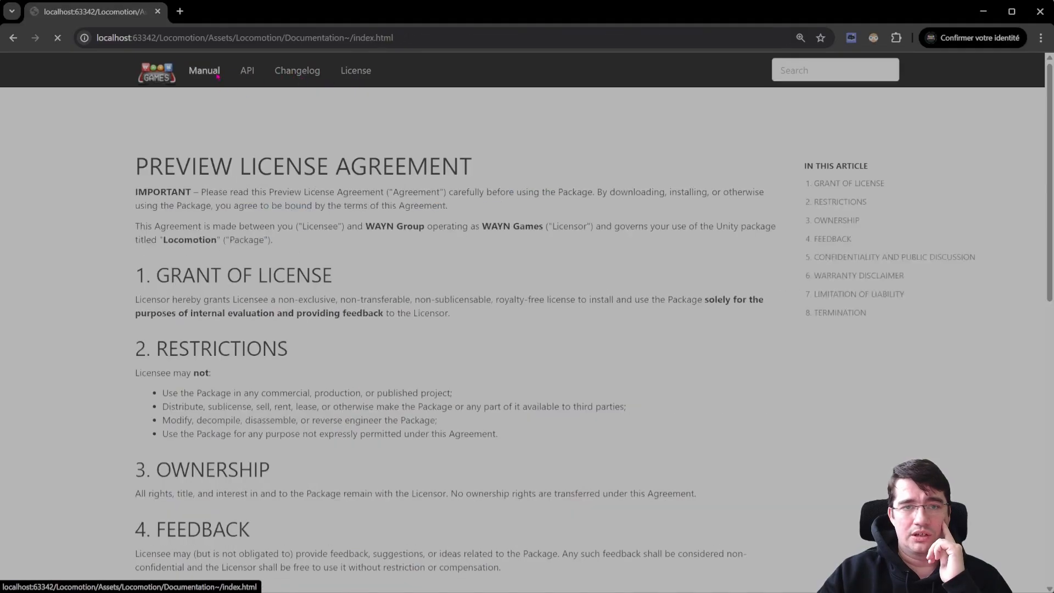
left_click(205, 70)
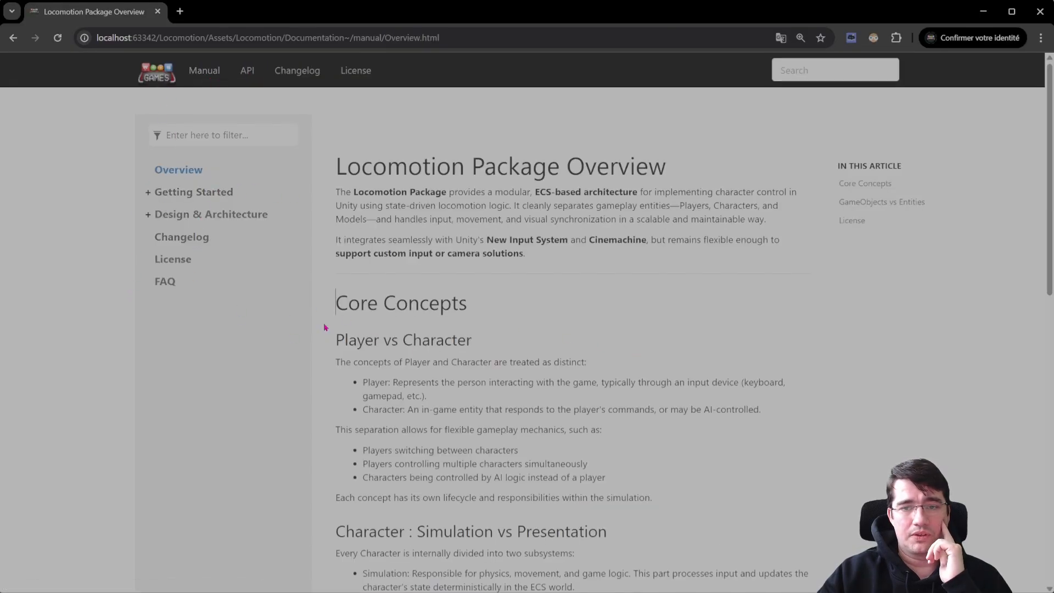
mouse_move(182, 237)
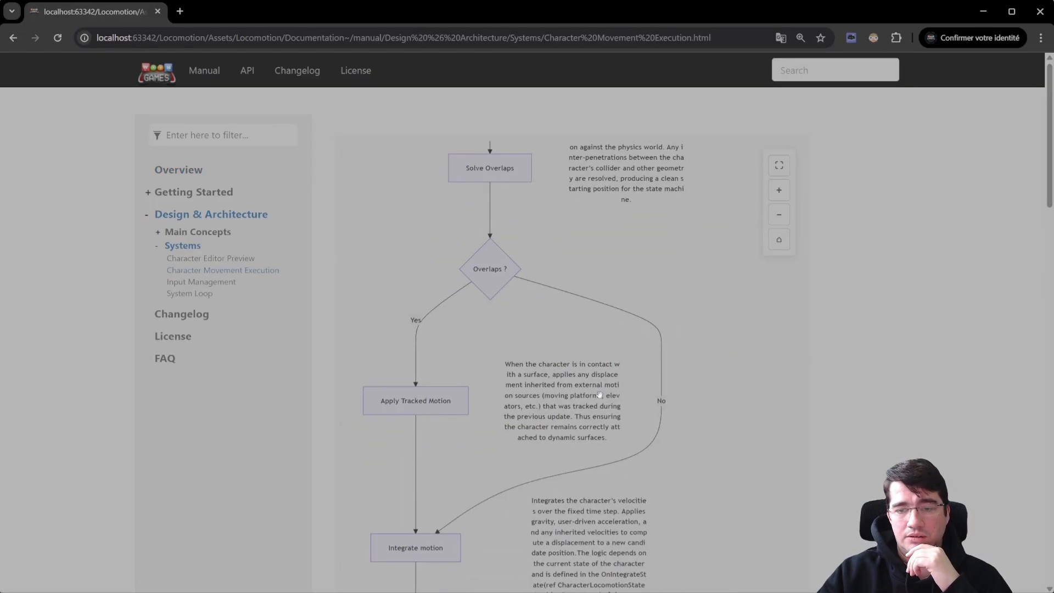
left_click(779, 214)
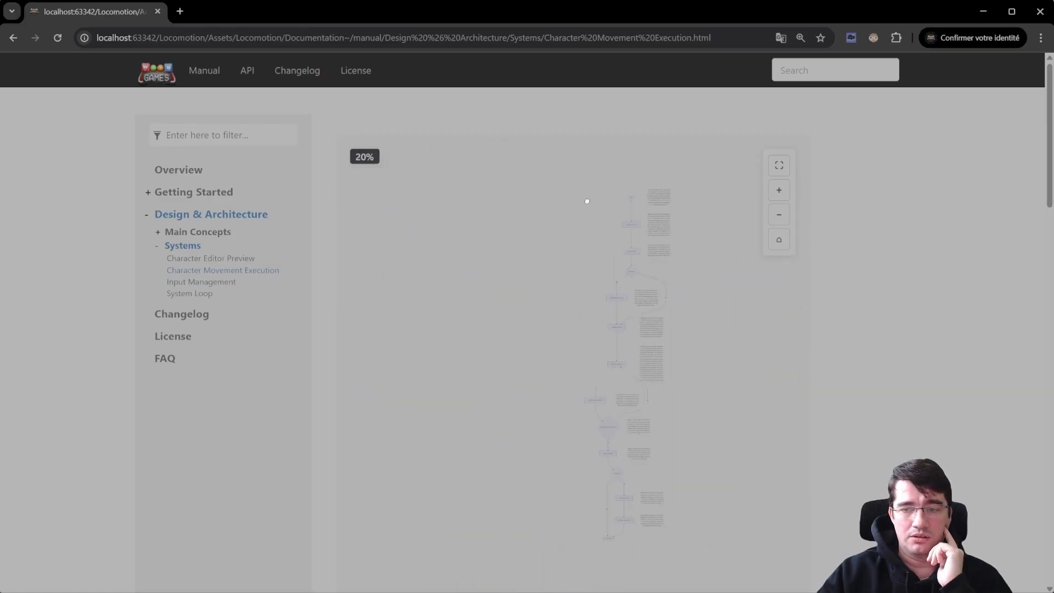